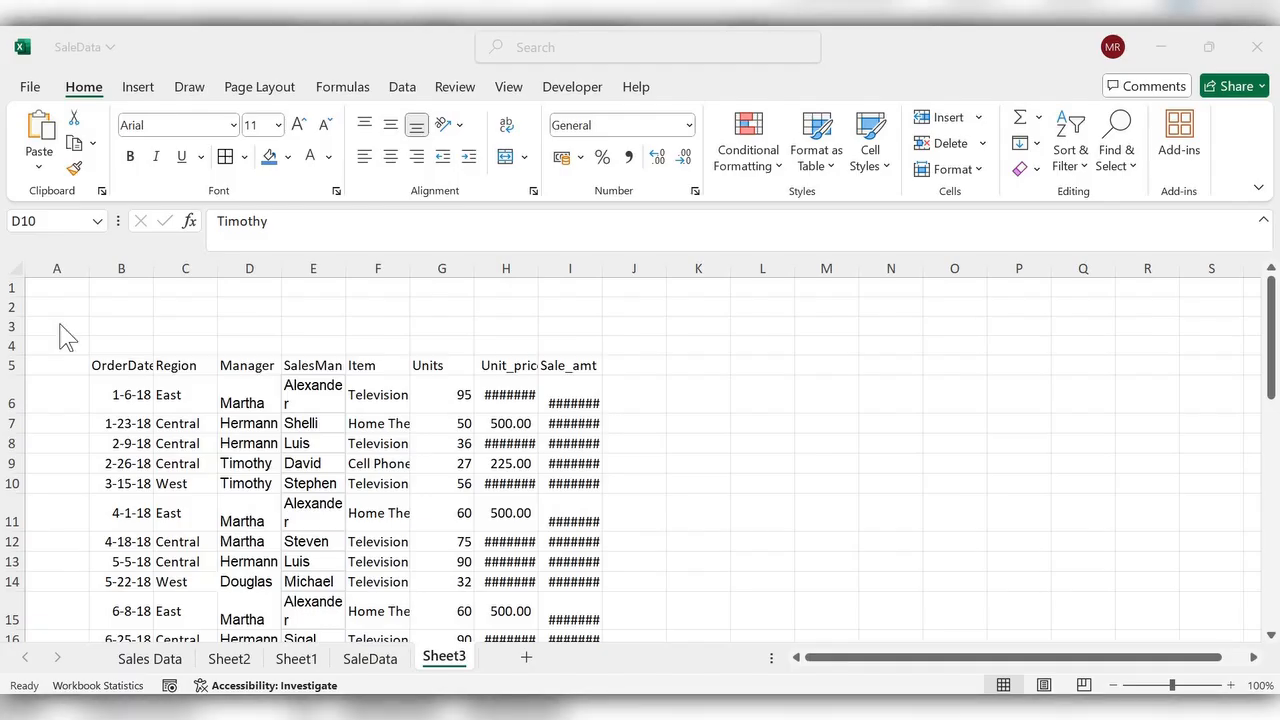
{"action": "mouse_move", "coordinate": [120, 376]}
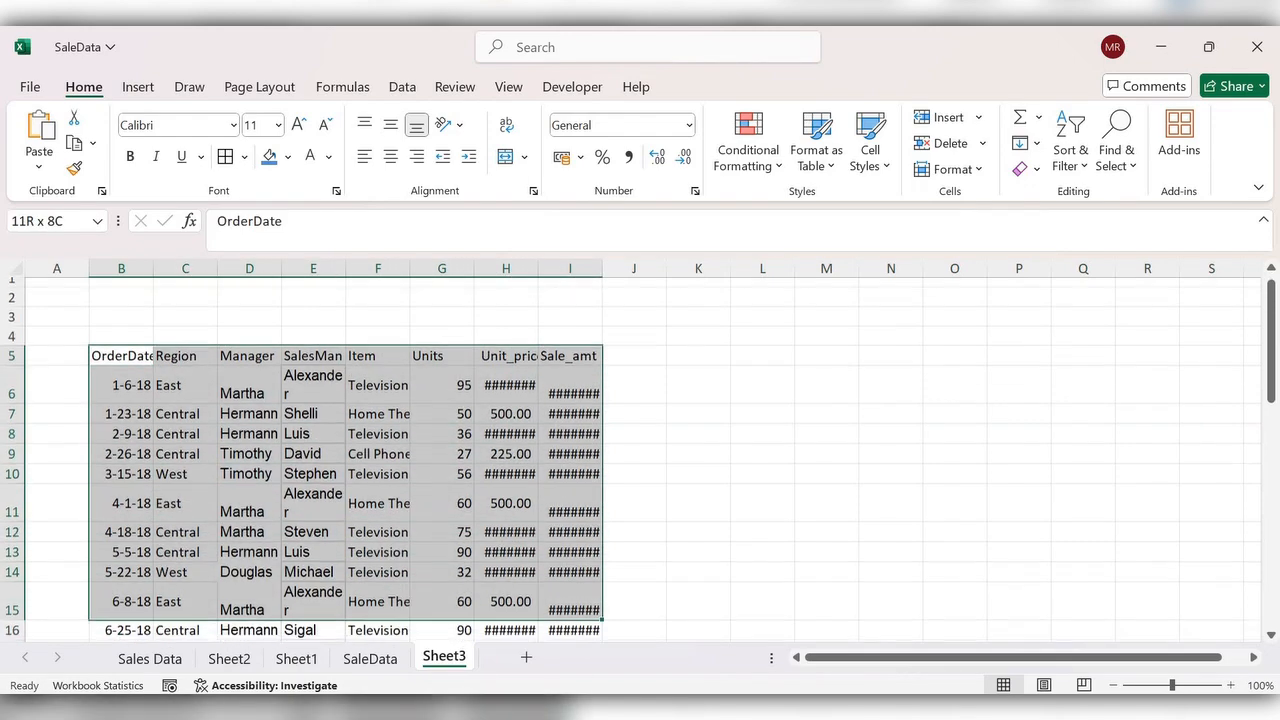
Step: Scroll to the sales data block starting at the OrderDate header
{"action": "scroll", "scroll_direction": "down", "scroll_amount": 3}
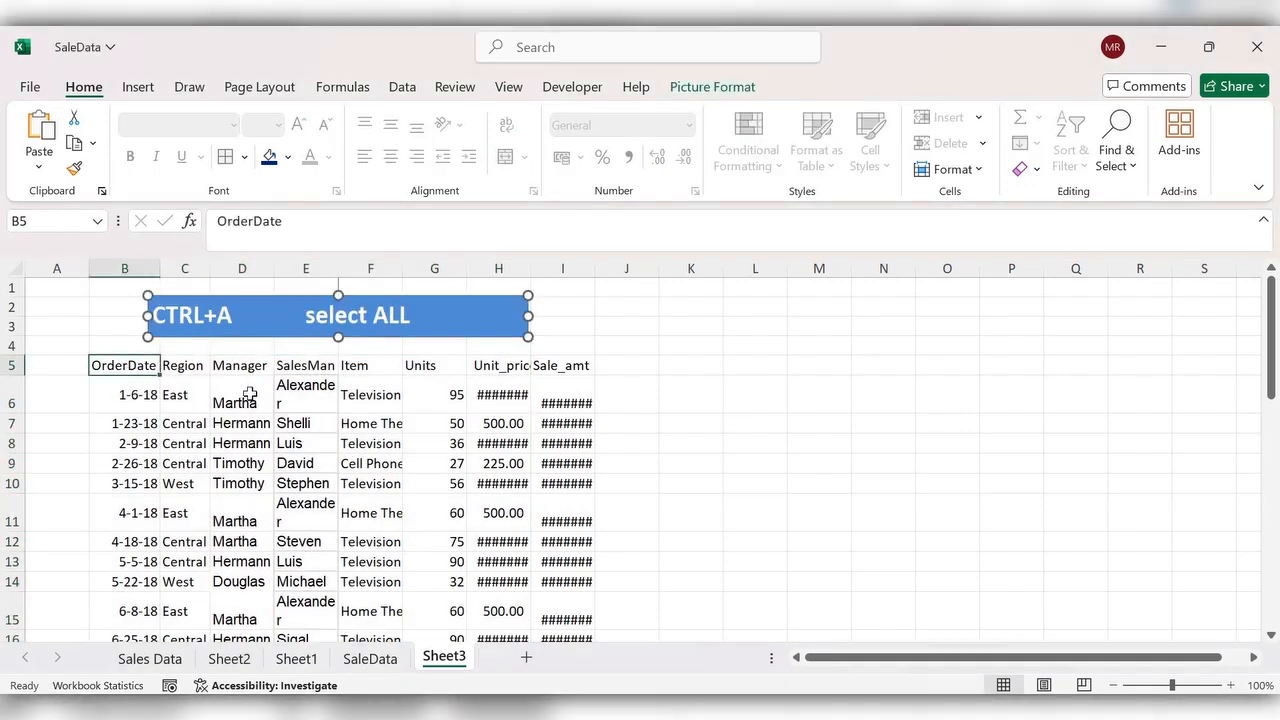
Step: AutoFit all column widths so values like 1,13,810.00 show in full
{"action": "scroll", "scroll_direction": "down", "scroll_amount": 3}
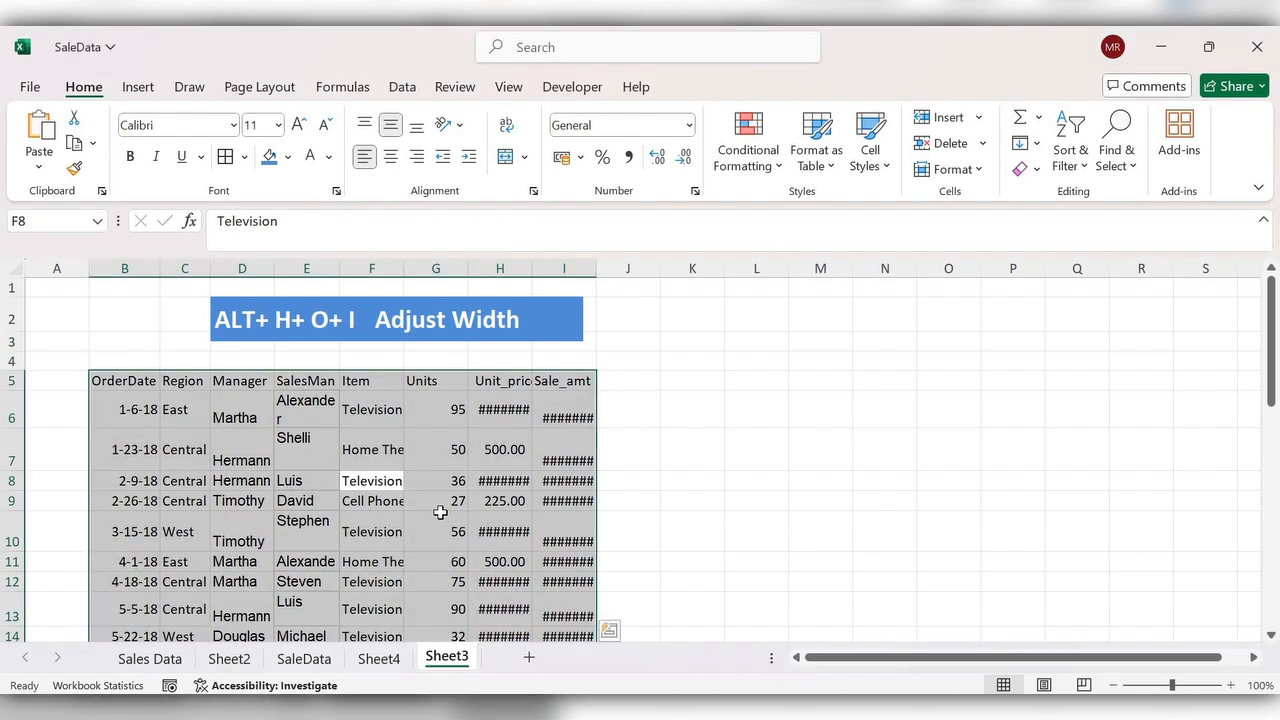
{"action": "key", "text": "alt"}
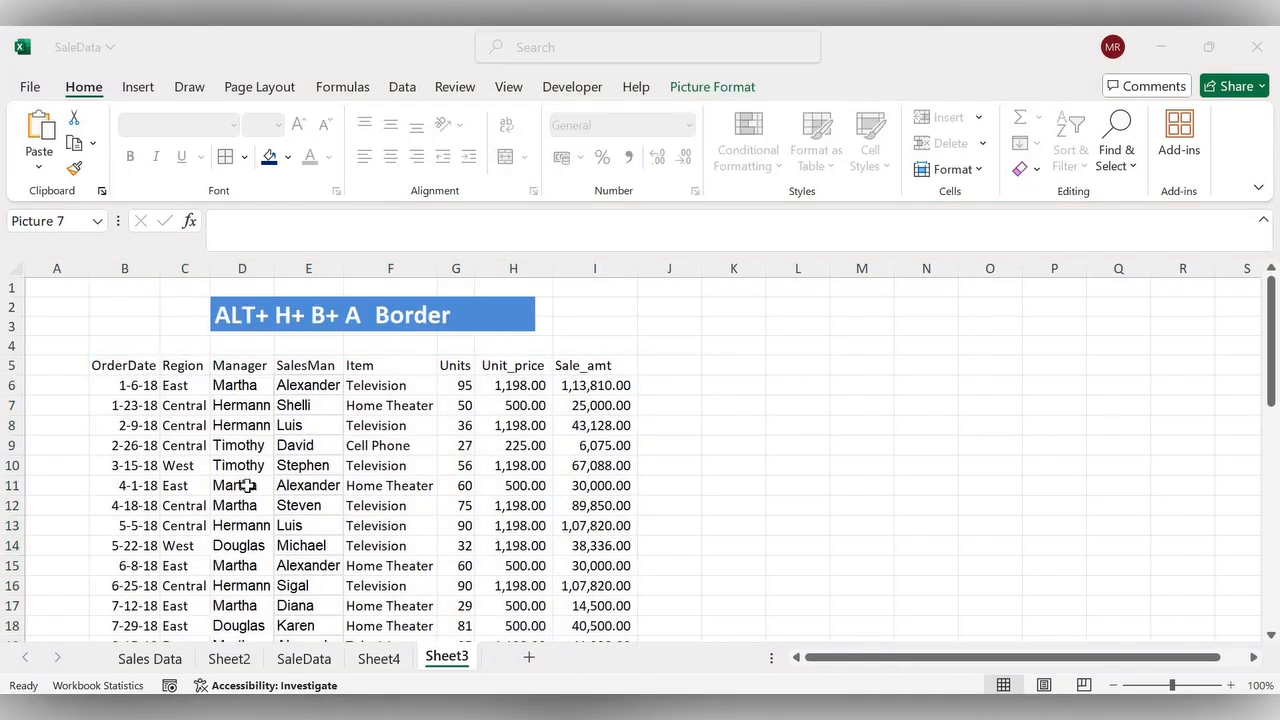
{"action": "left_click", "coordinate": [240, 486]}
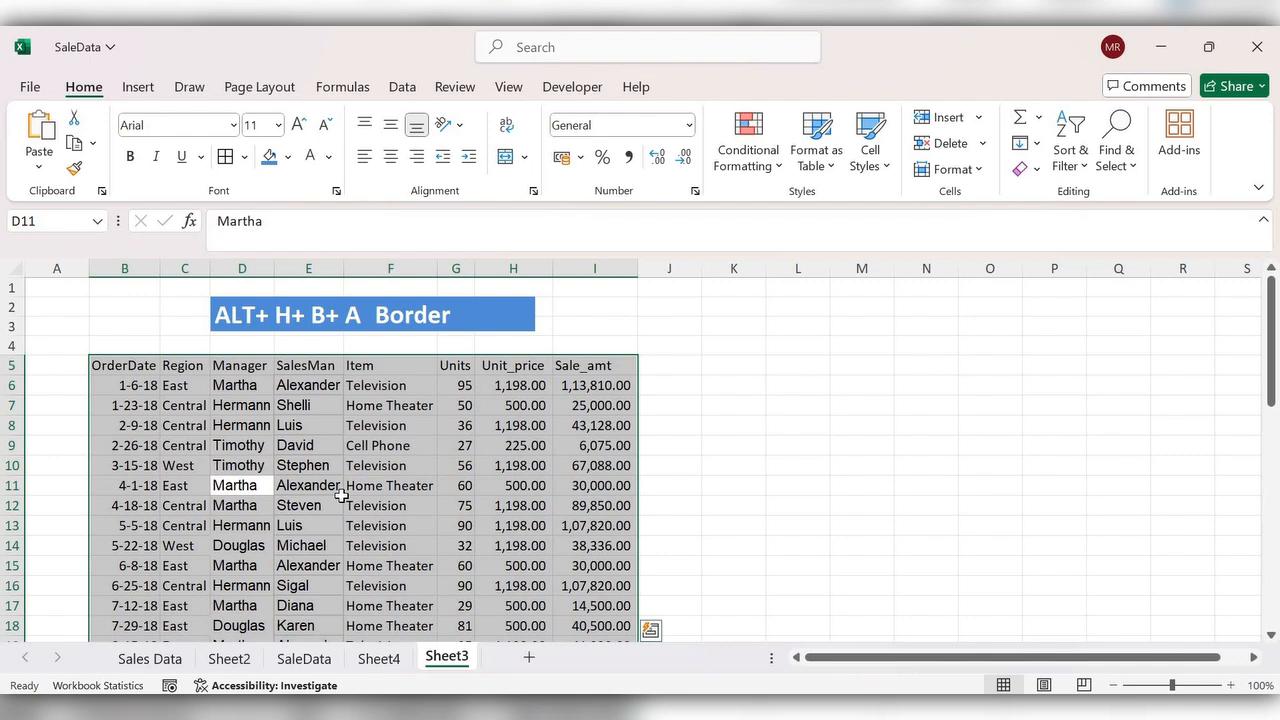
Step: Scroll through the bordered sales data on Sheet3
{"action": "scroll", "scroll_direction": "down", "scroll_amount": 3}
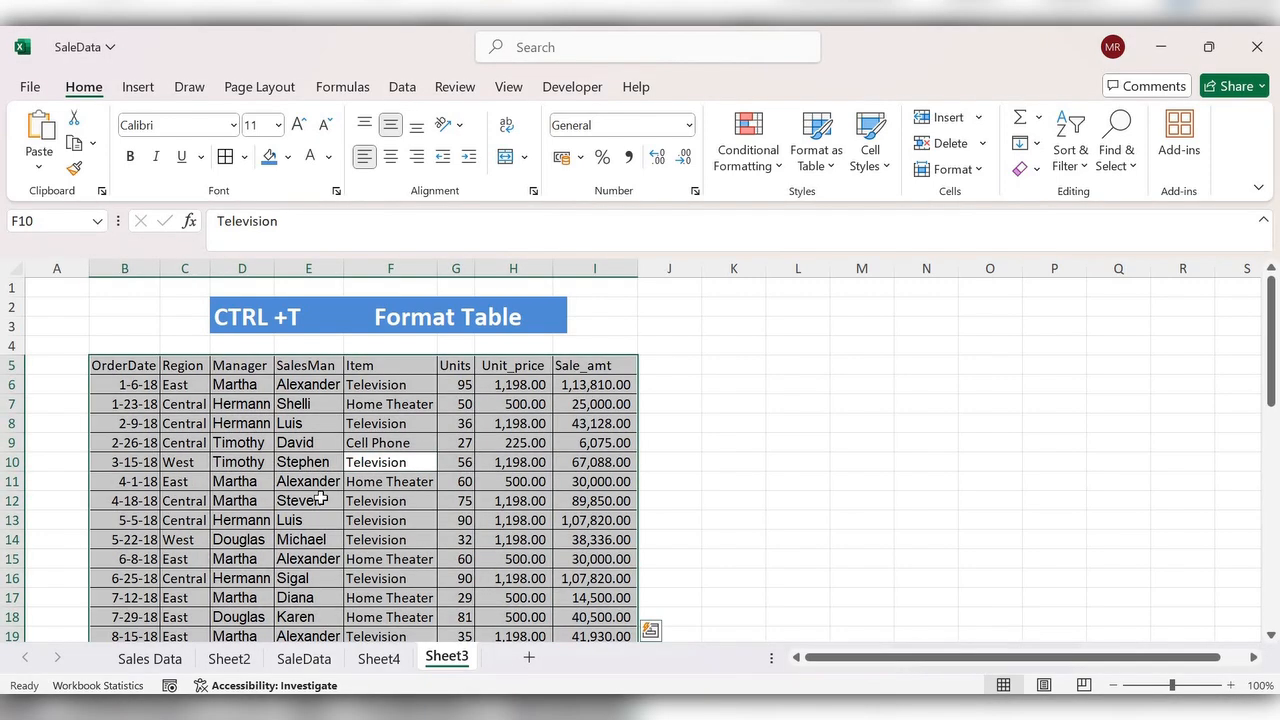
Step: Convert the sales range into an Excel table with headers via Ctrl+T
{"action": "key", "text": "ctrl+t"}
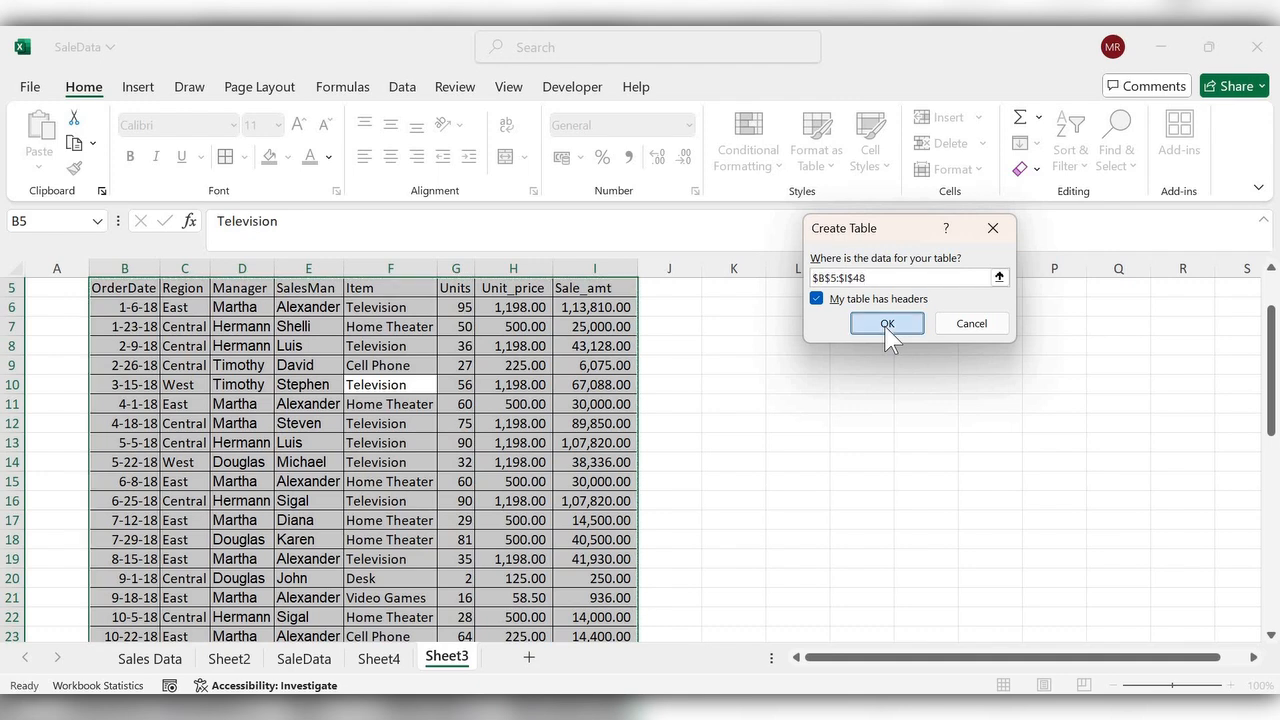
{"action": "left_click", "coordinate": [886, 324]}
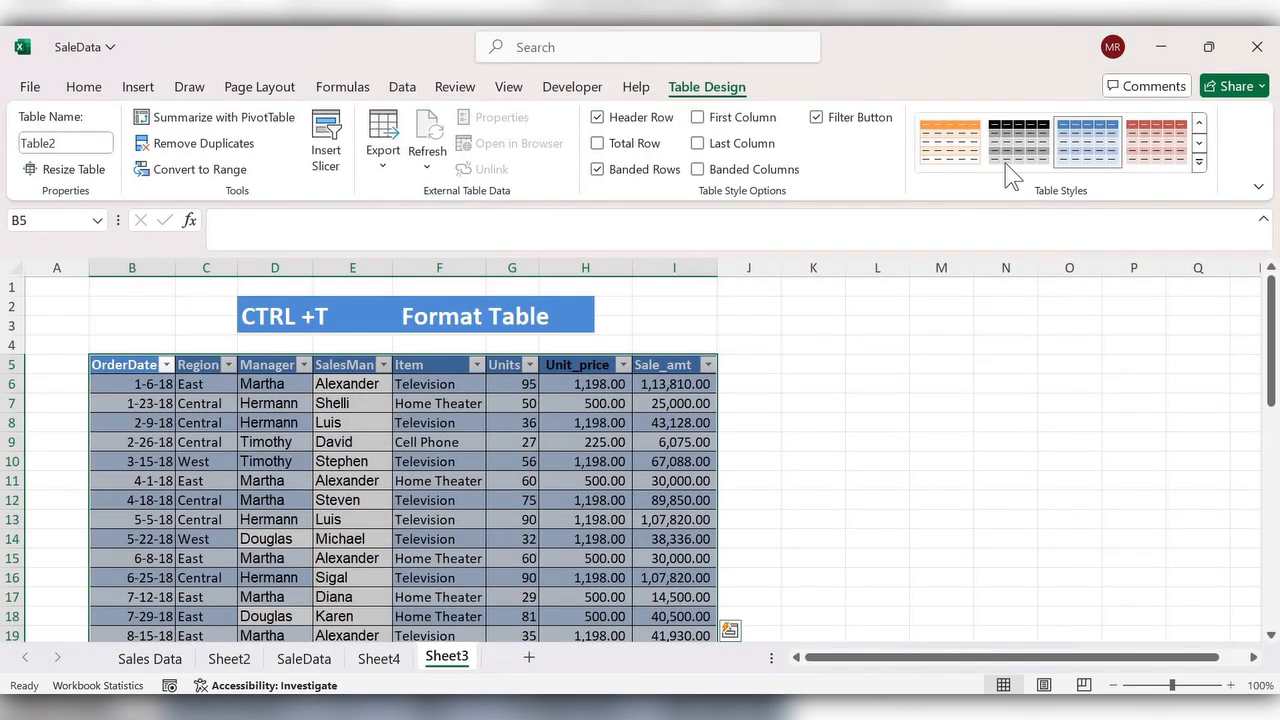
Step: Apply a red Medium table style from the Table Styles gallery
{"action": "left_click", "coordinate": [1156, 142]}
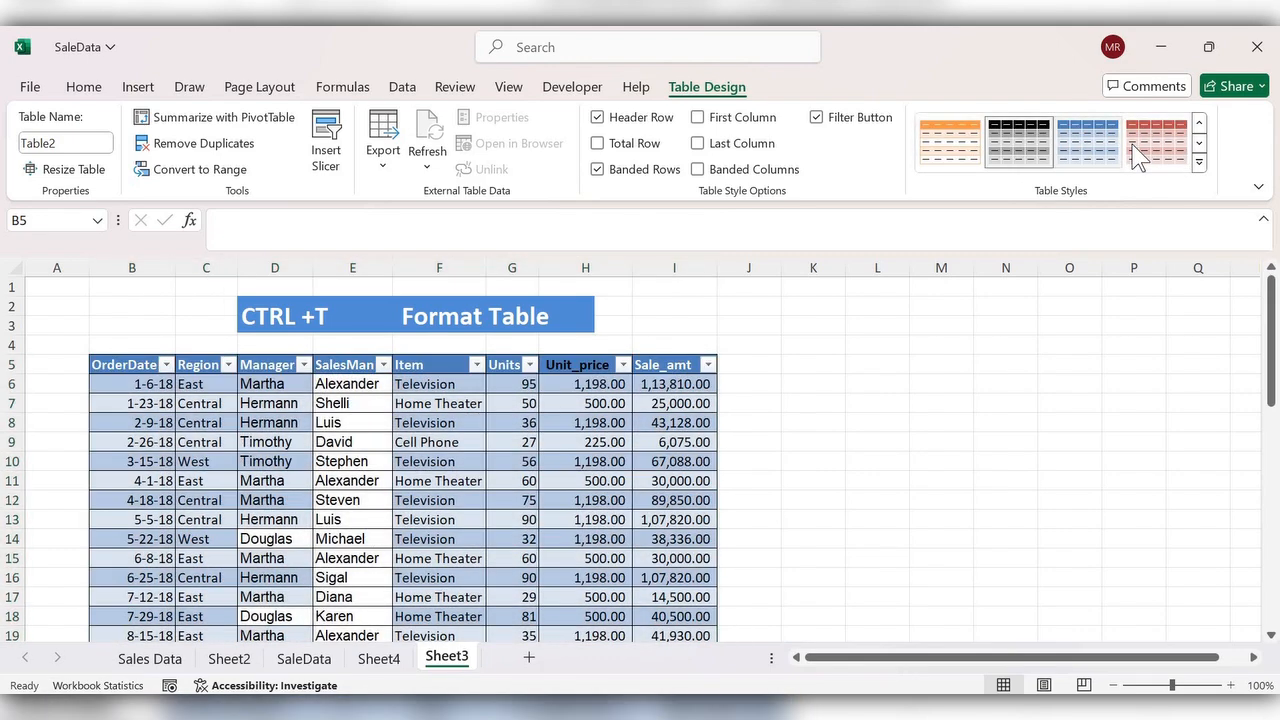
{"action": "left_click", "coordinate": [1198, 160]}
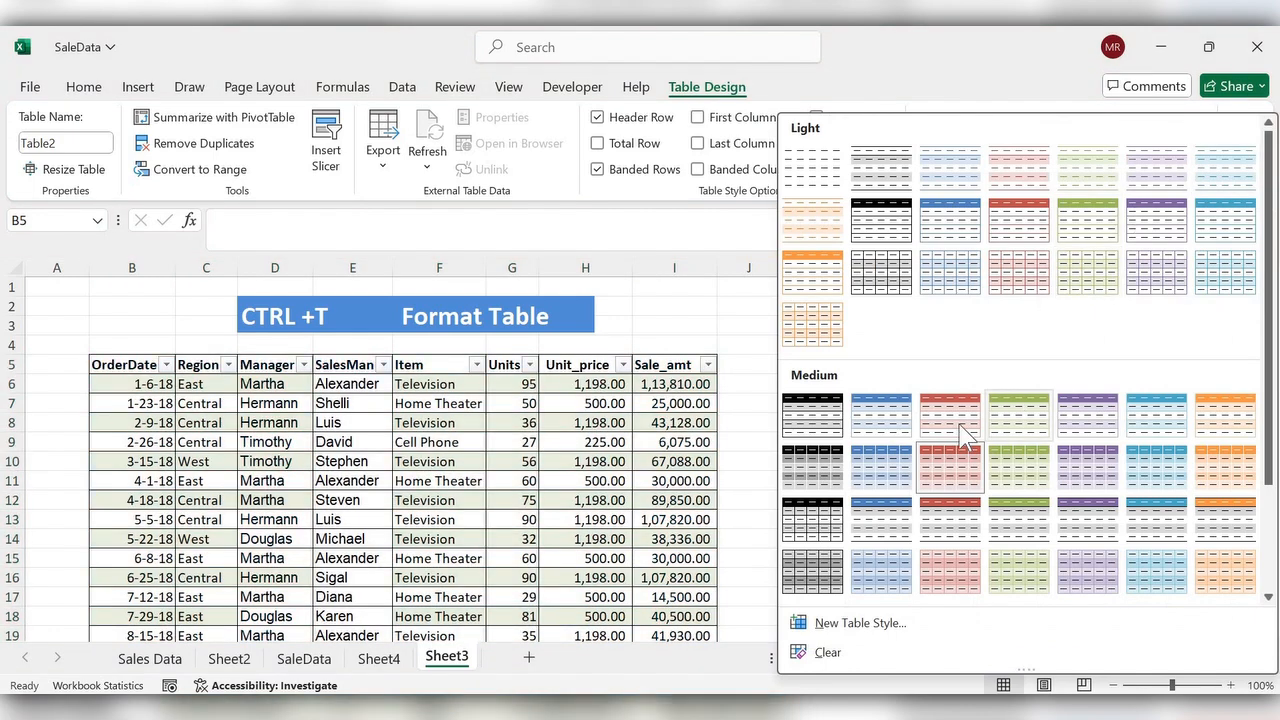
{"action": "left_click", "coordinate": [948, 414]}
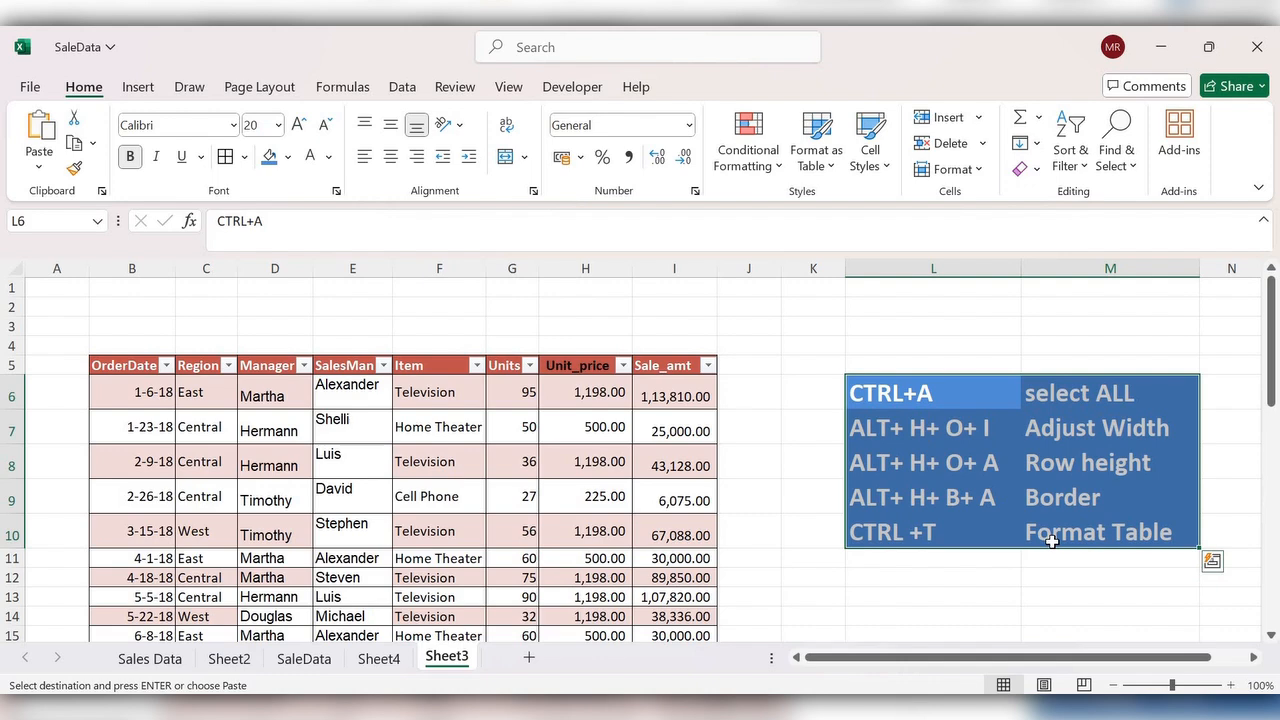
{"action": "mouse_move", "coordinate": [190, 404]}
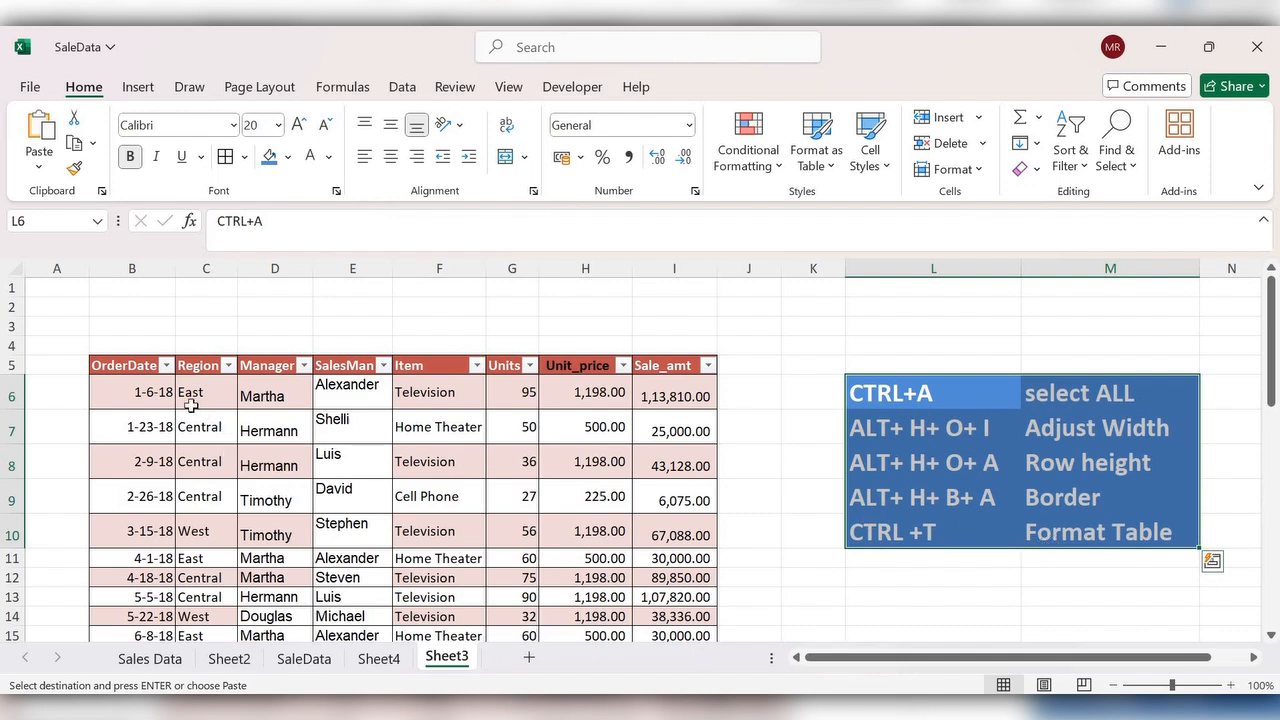
{"action": "mouse_move", "coordinate": [1116, 220]}
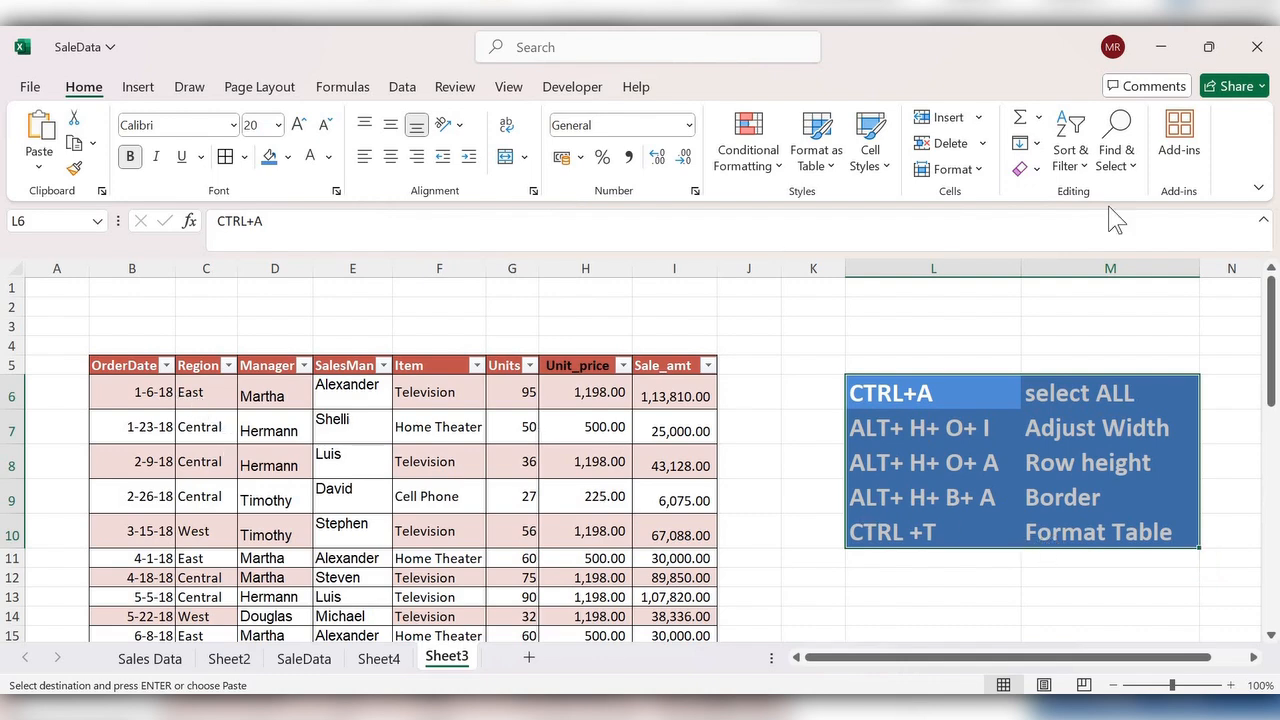
Step: Switch to Sheet5 holding the raw copy of the sales data
{"action": "left_click", "coordinate": [948, 168]}
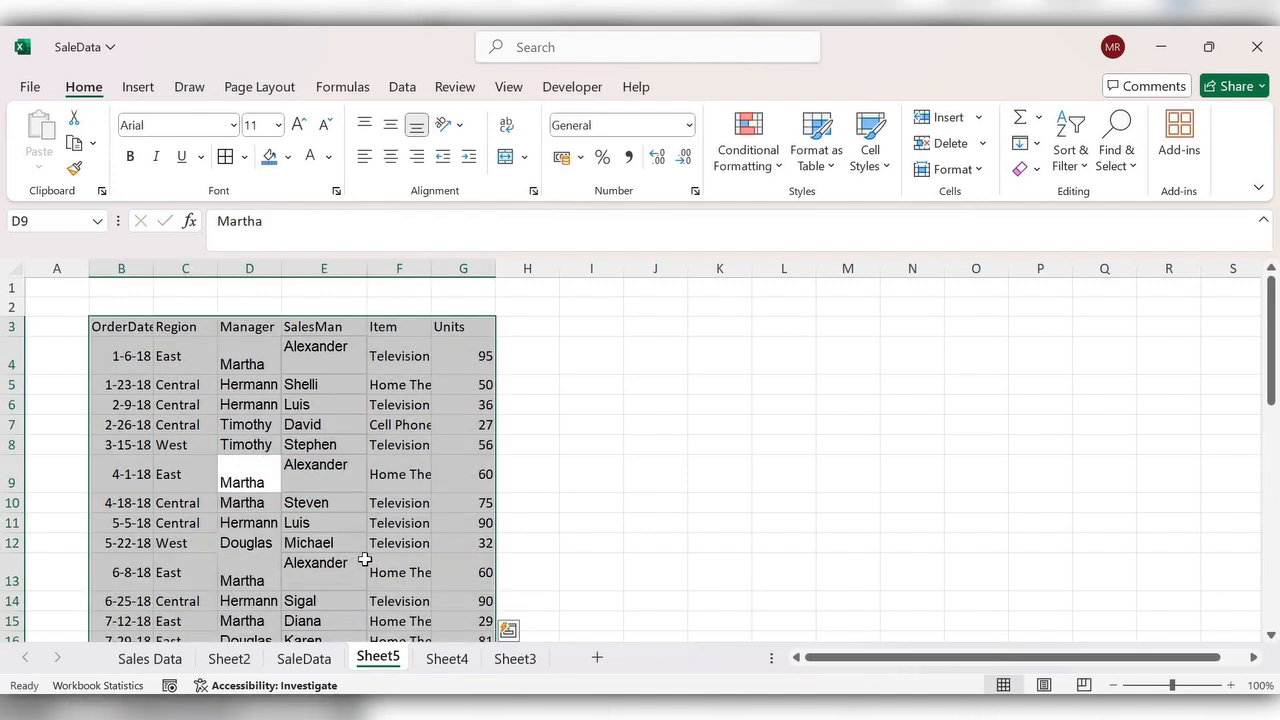
Step: AutoFit row heights and column widths on Sheet5 so Home Theater fits on one line
{"action": "left_click", "coordinate": [948, 168]}
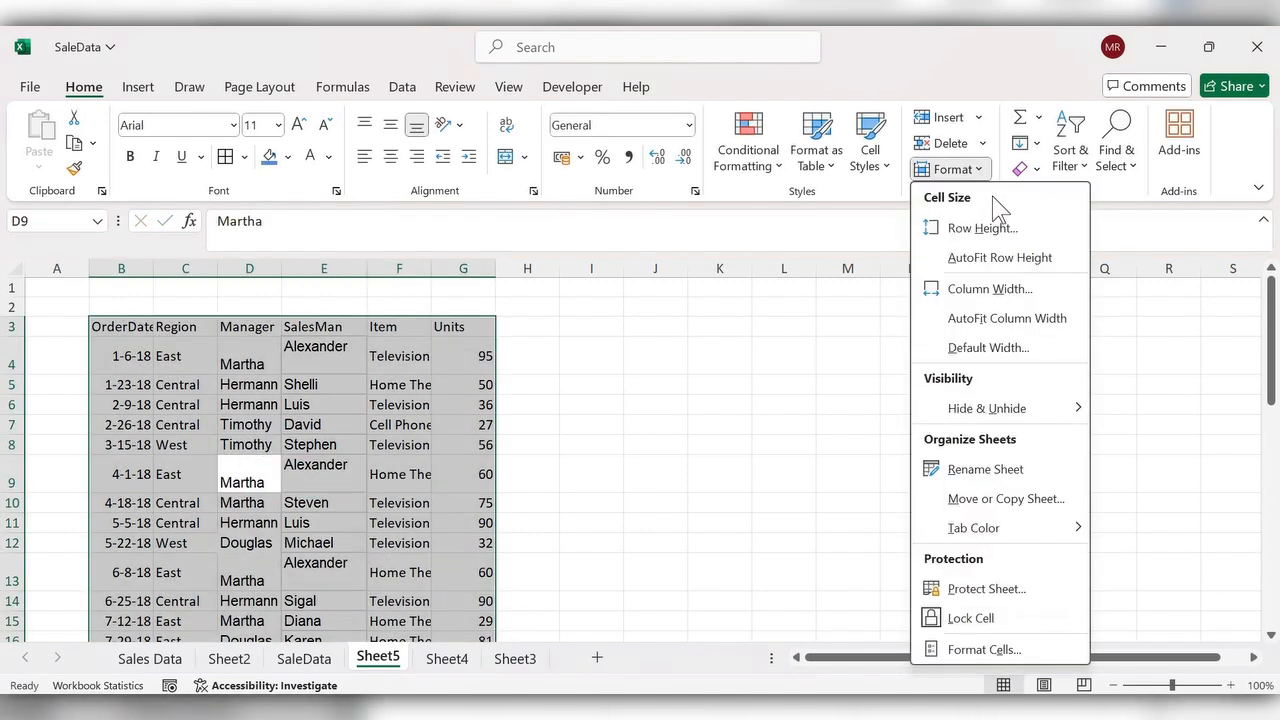
{"action": "mouse_move", "coordinate": [1000, 256]}
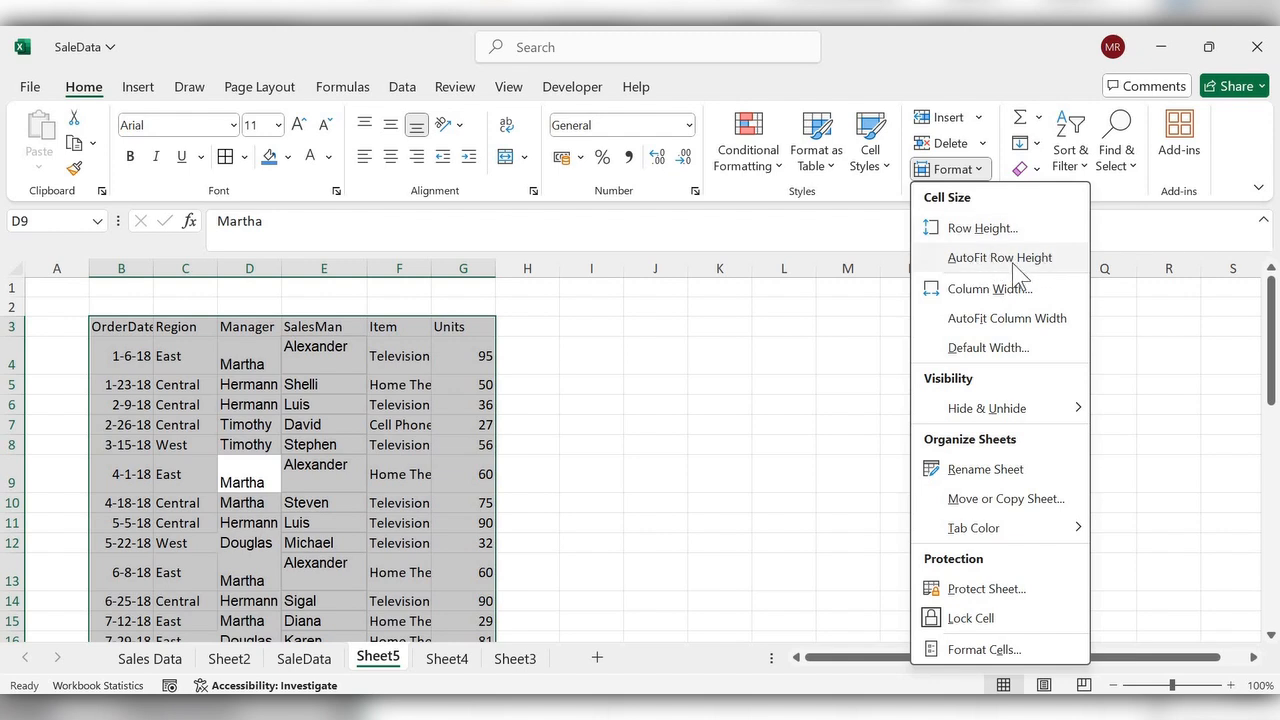
{"action": "left_click", "coordinate": [1000, 256]}
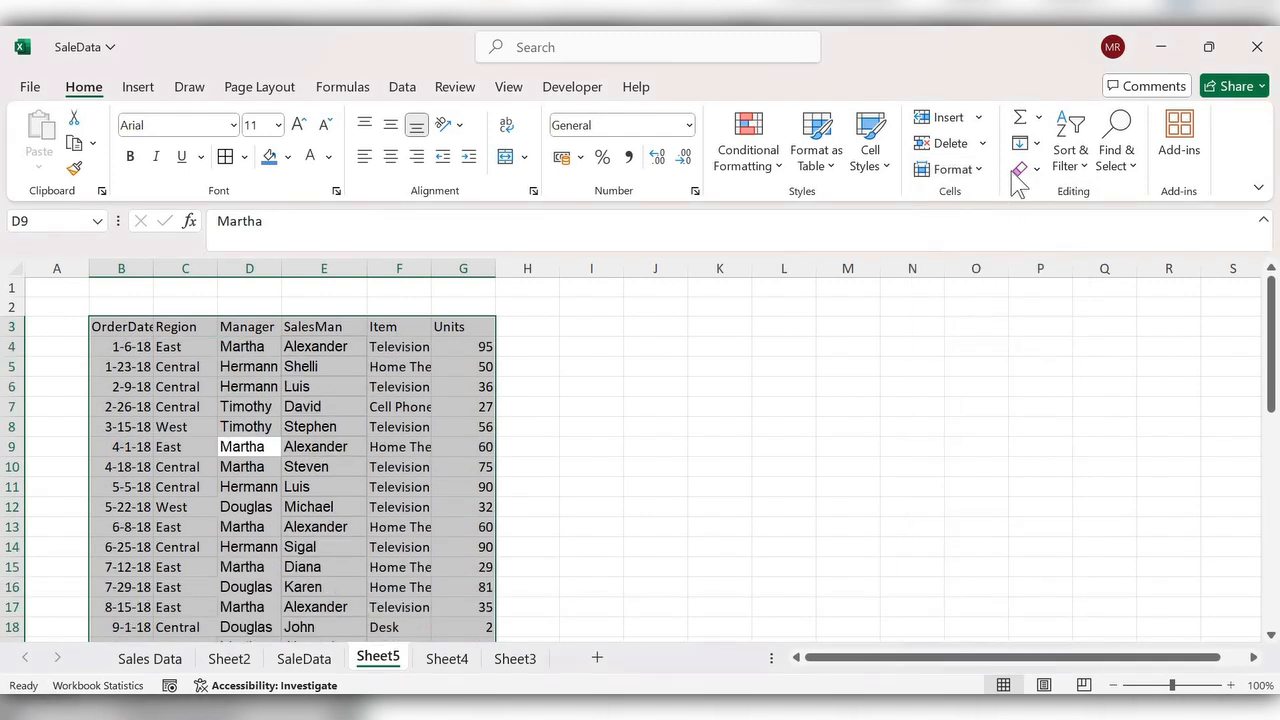
{"action": "left_click", "coordinate": [948, 168]}
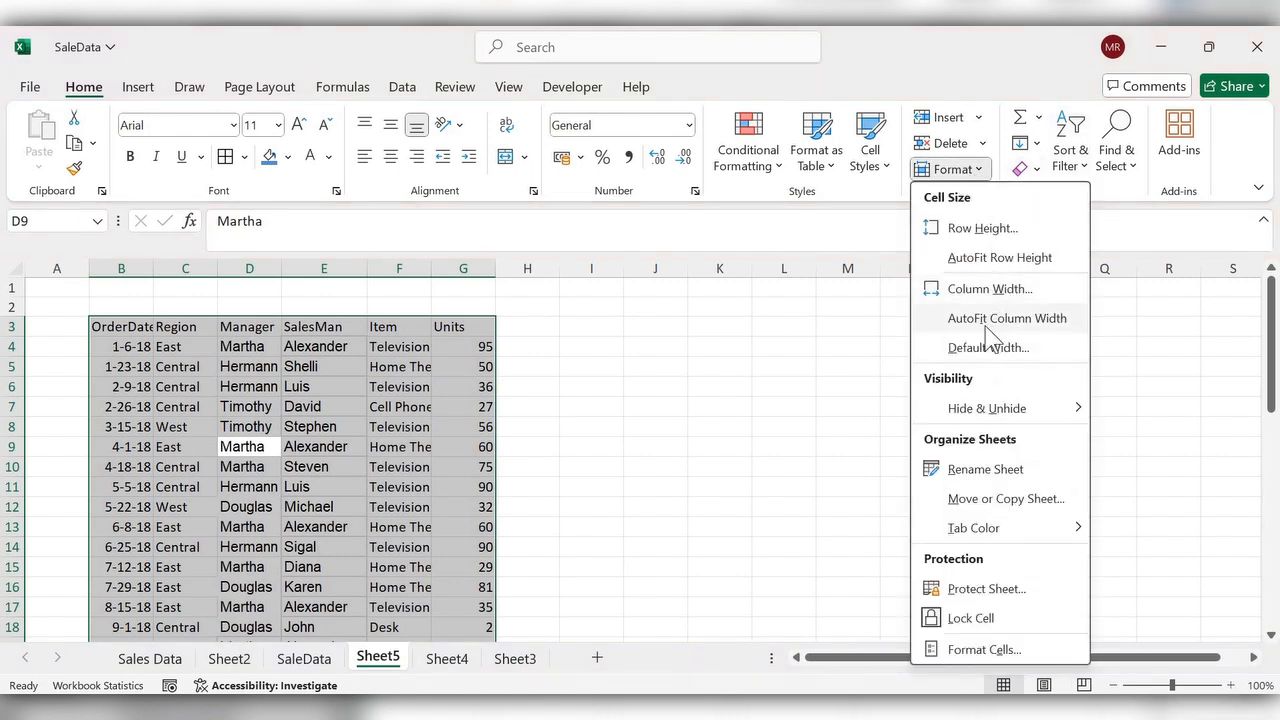
{"action": "left_click", "coordinate": [1008, 318]}
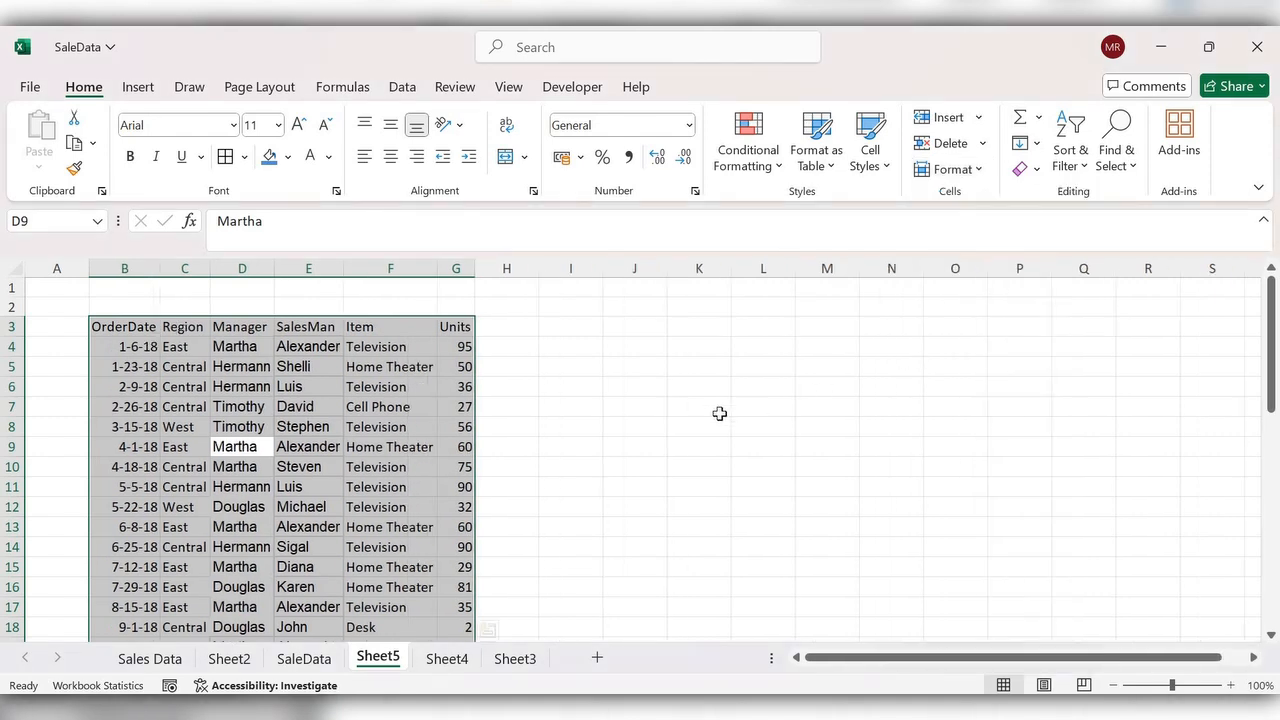